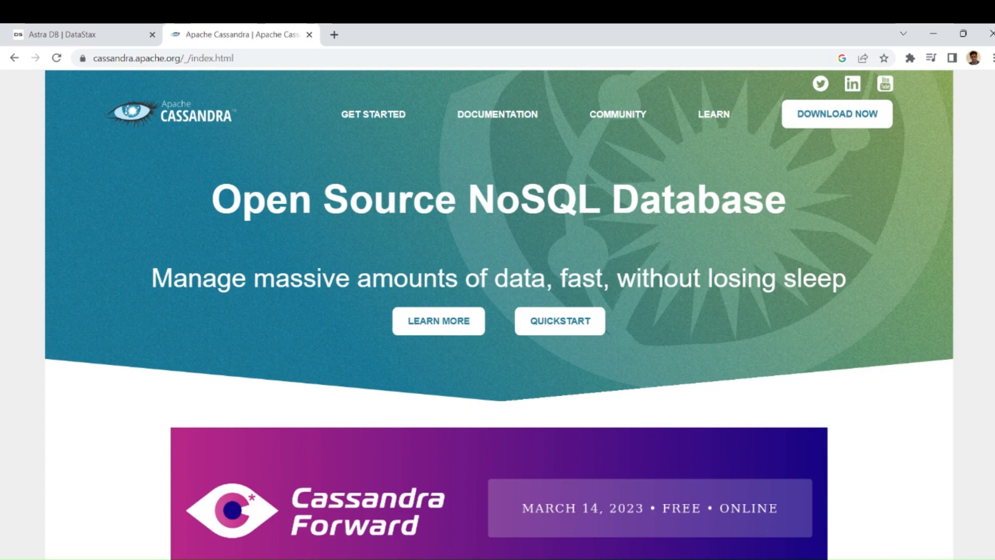
pyautogui.moveTo(187, 163)
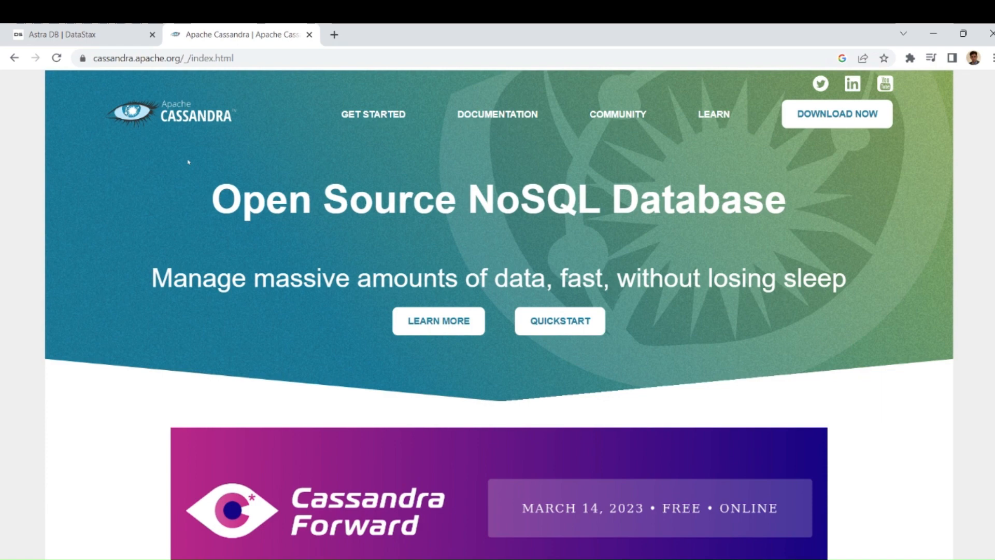
# Bring the DataStax Astra DB product page to the front in Chrome
pyautogui.click(81, 34)
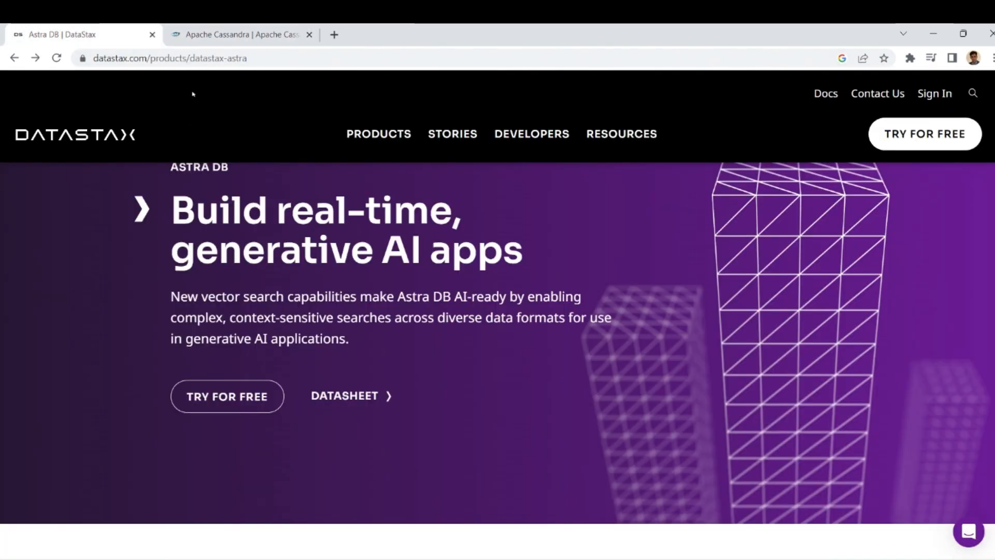
pyautogui.moveTo(231, 355)
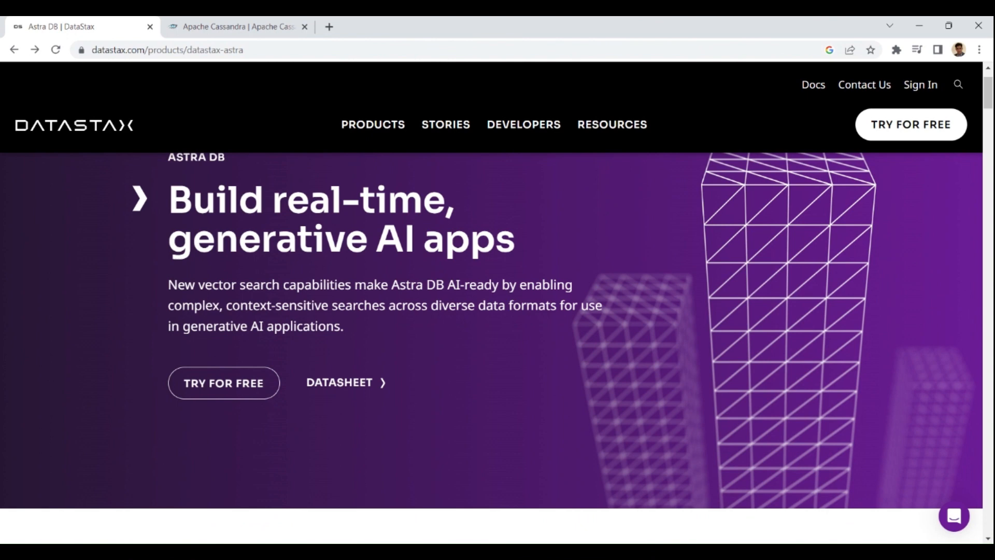
pyautogui.moveTo(142, 478)
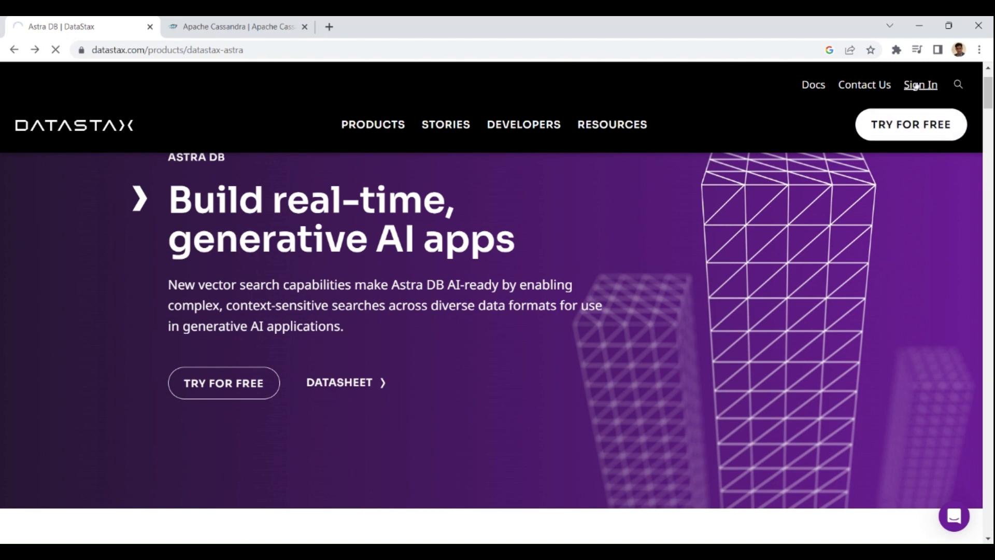
# Sign in to Astra with a GitHub account and land on the welcome dashboard
pyautogui.click(919, 84)
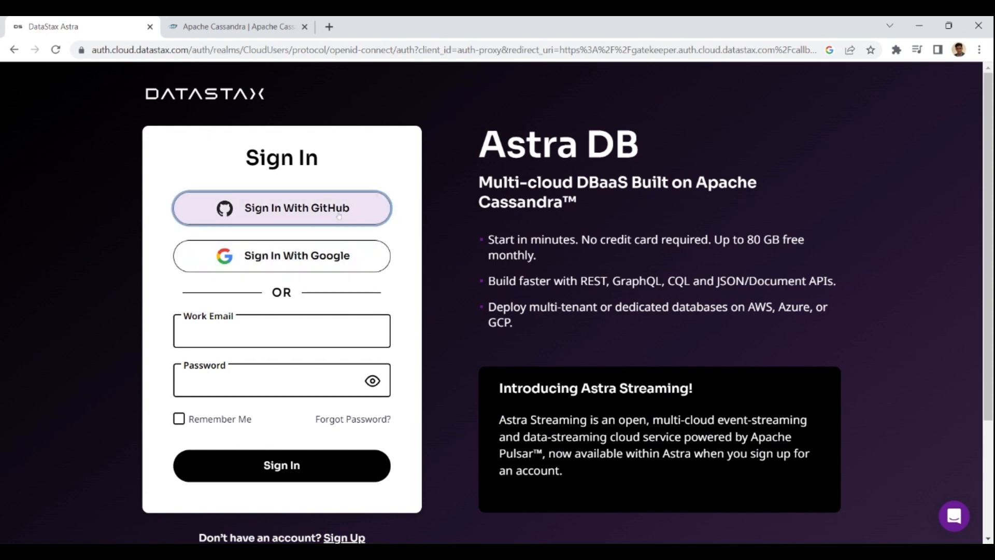
pyautogui.click(281, 207)
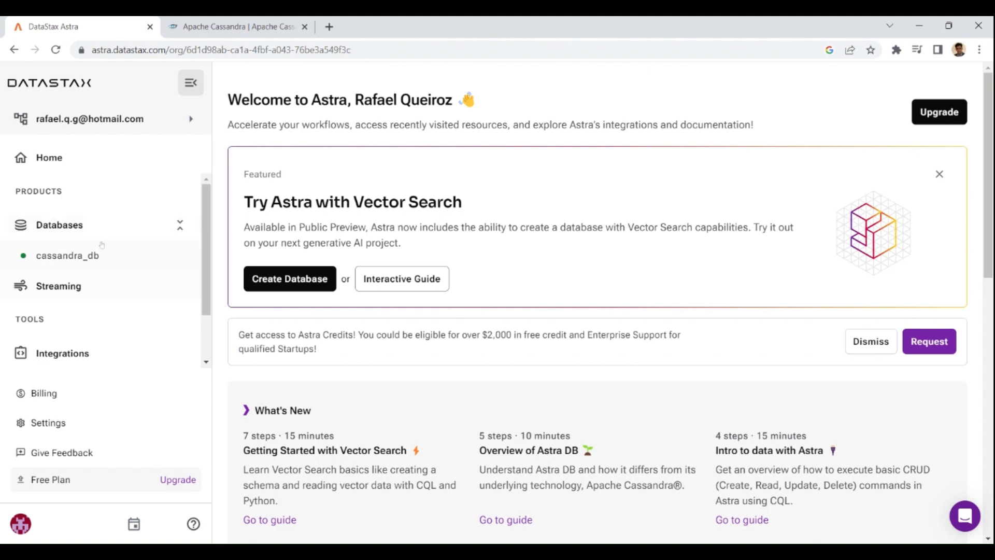
pyautogui.moveTo(289, 279)
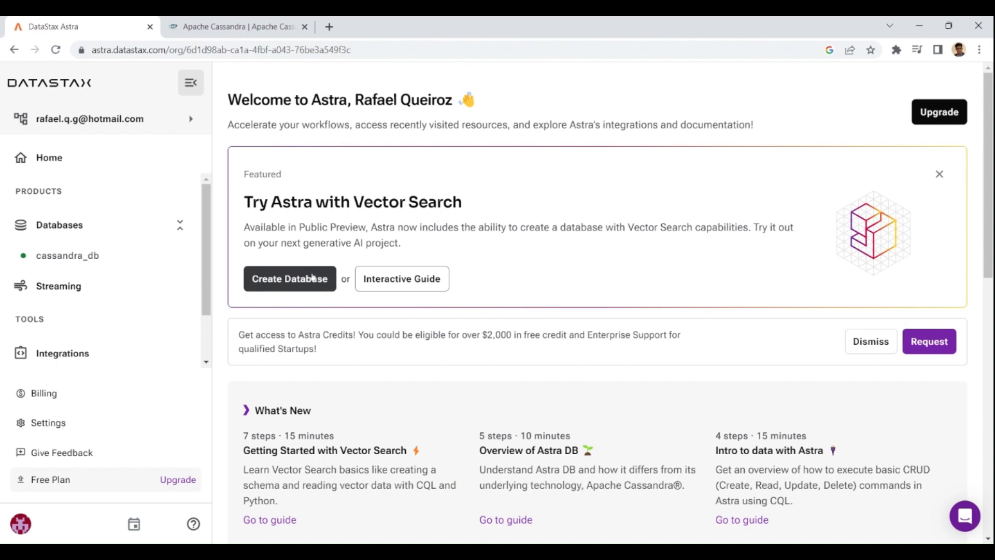
pyautogui.click(289, 278)
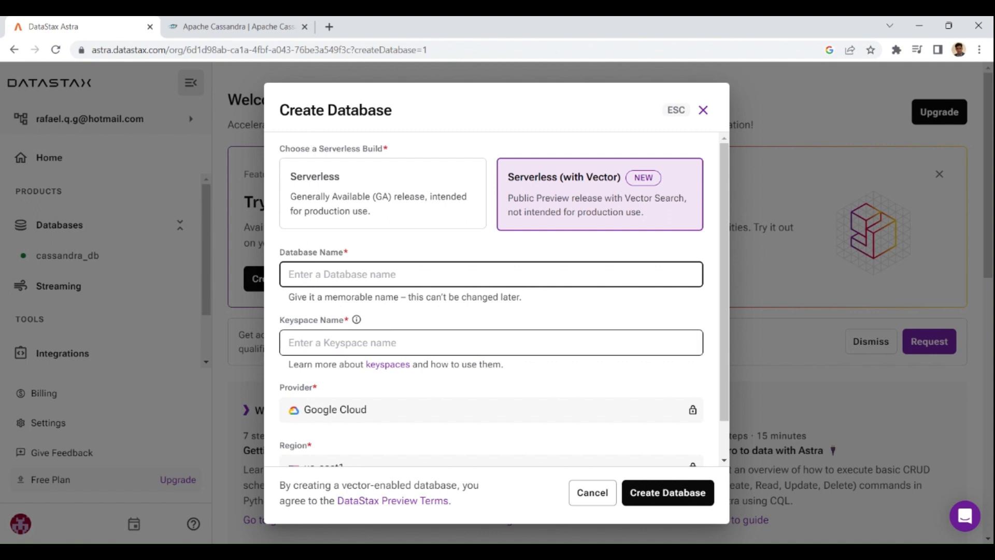
pyautogui.click(491, 273)
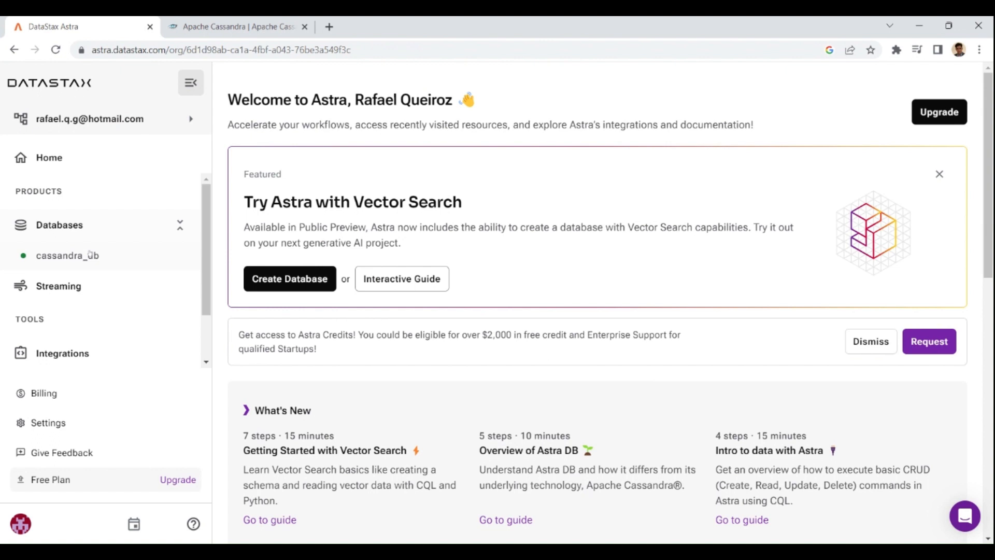
# Open cassandra_db from the Databases sidebar and connect its CQL Console
pyautogui.click(68, 255)
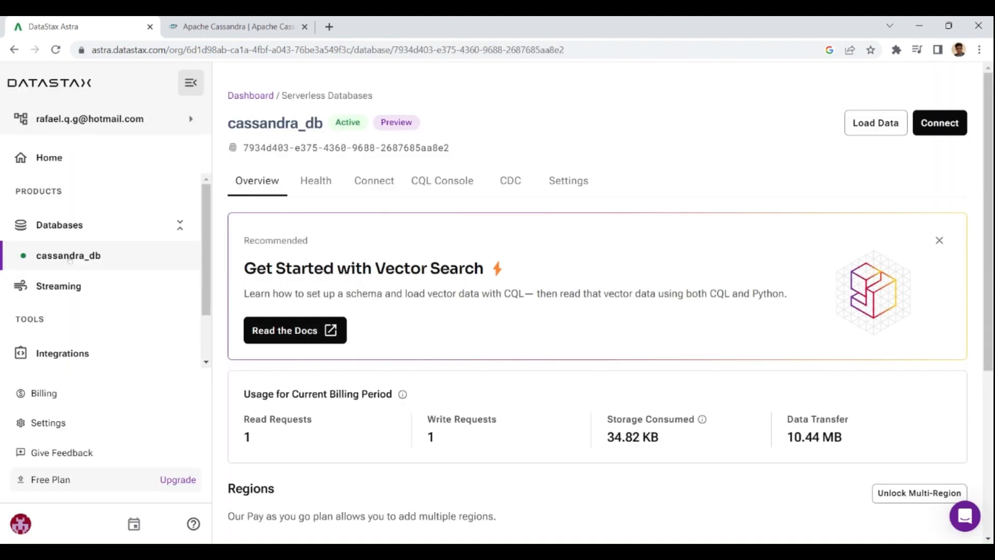
pyautogui.moveTo(352, 211)
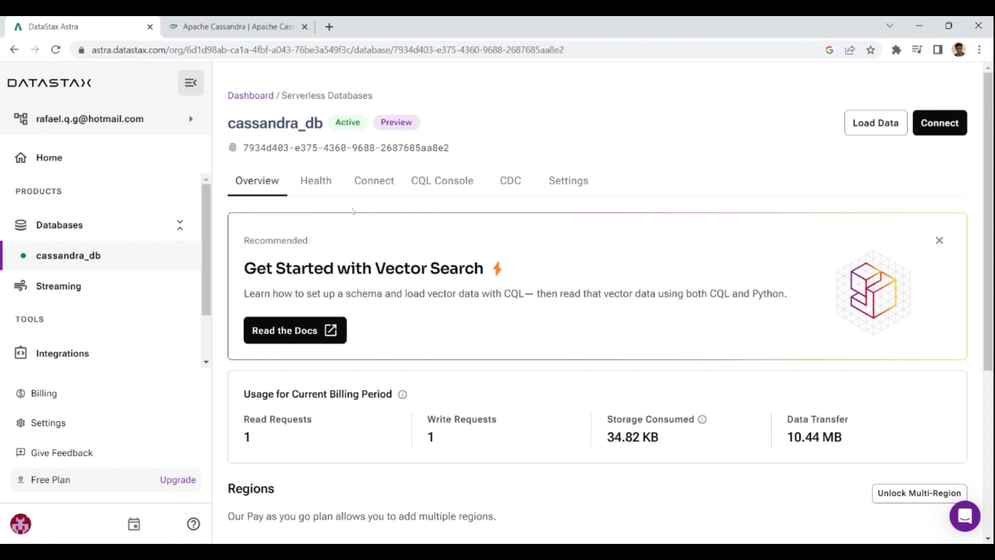
pyautogui.moveTo(406, 206)
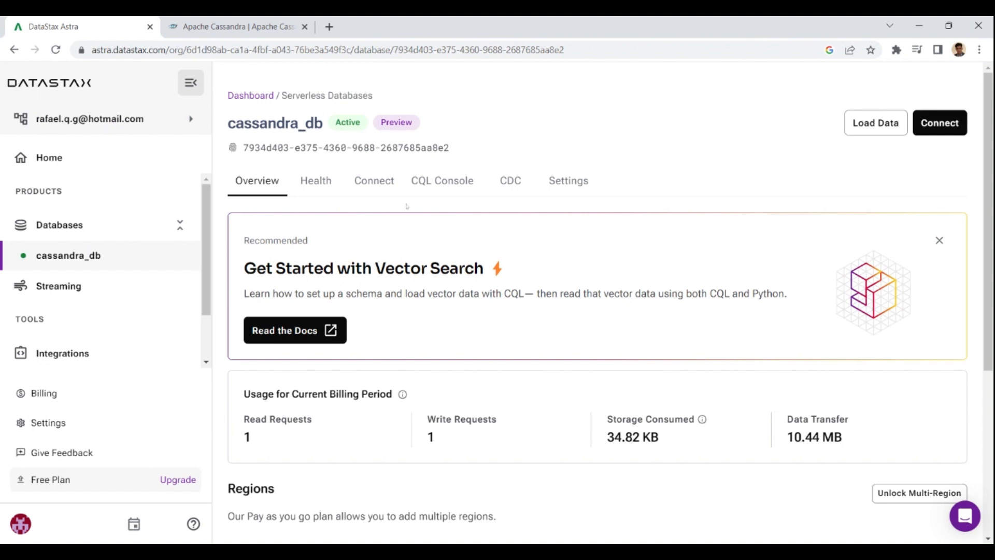
pyautogui.click(443, 181)
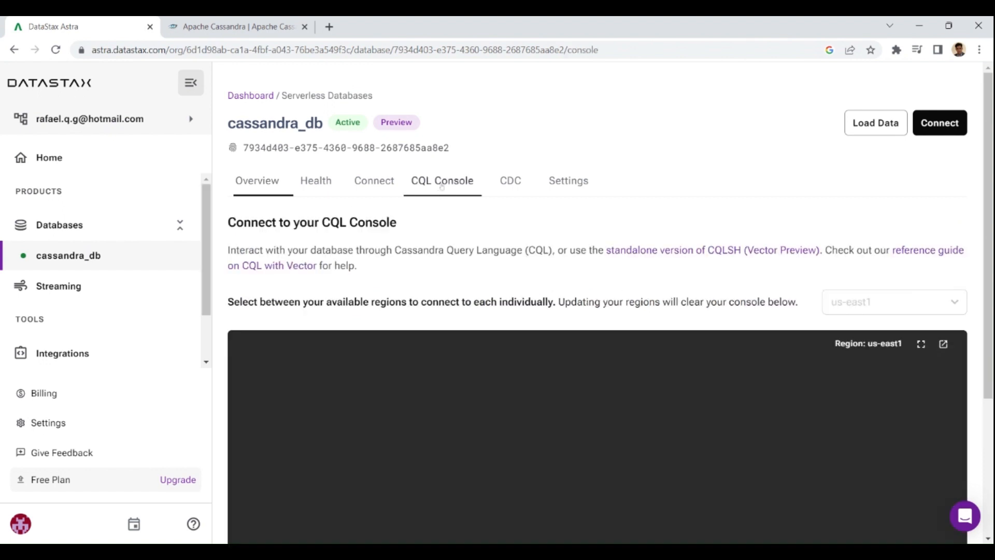
pyautogui.scroll(-3)
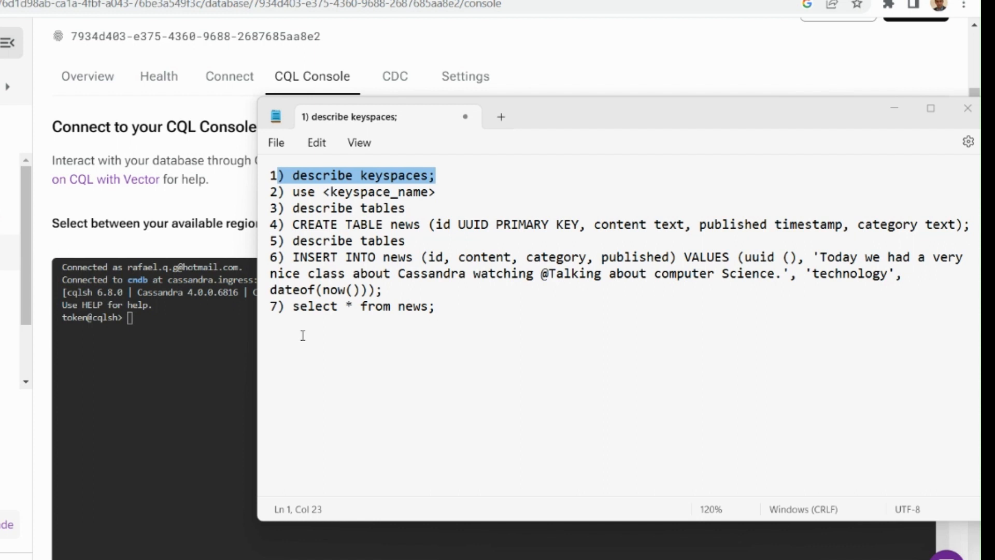
pyautogui.moveTo(441, 175)
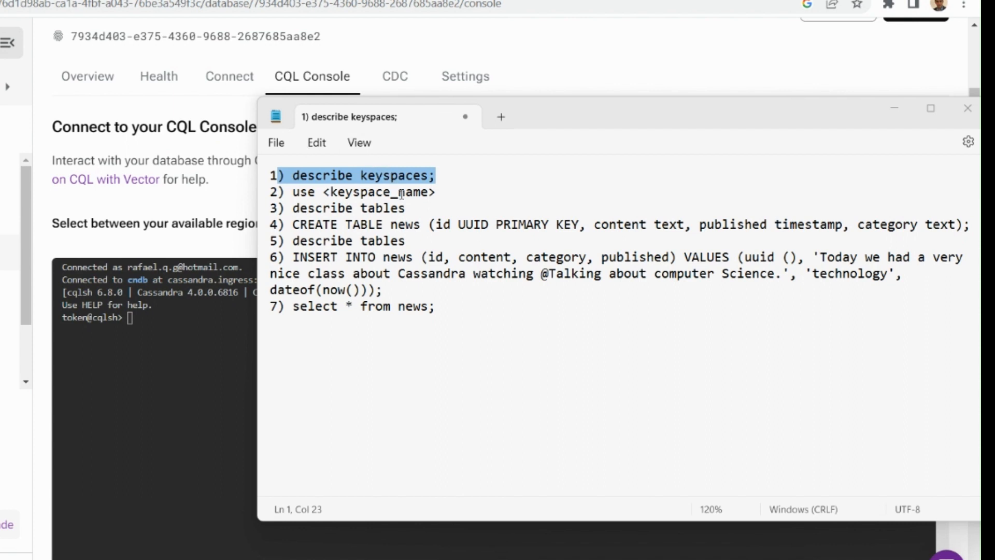
# Position the cursor in the keyspace_name placeholder of the Notepad CQL notes
pyautogui.click(380, 192)
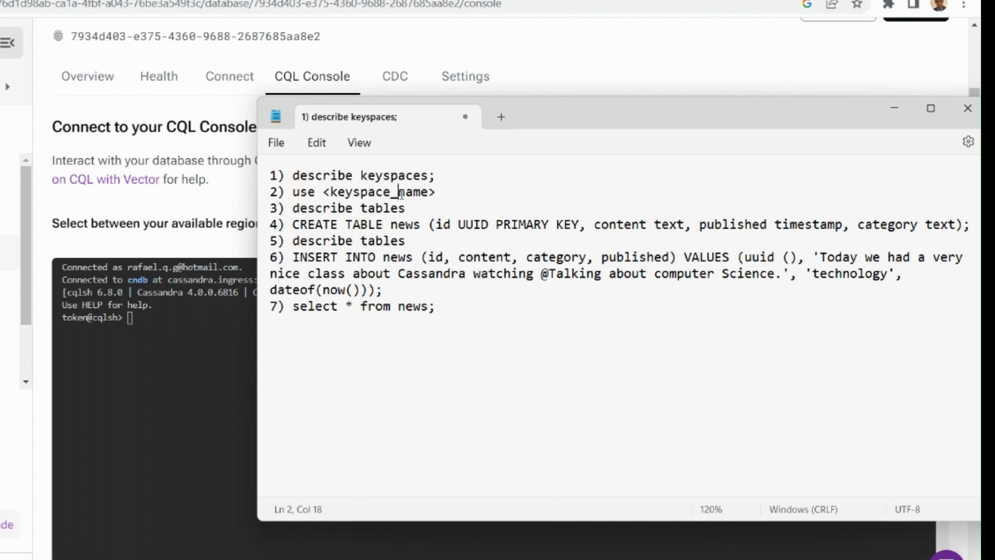
pyautogui.moveTo(408, 210)
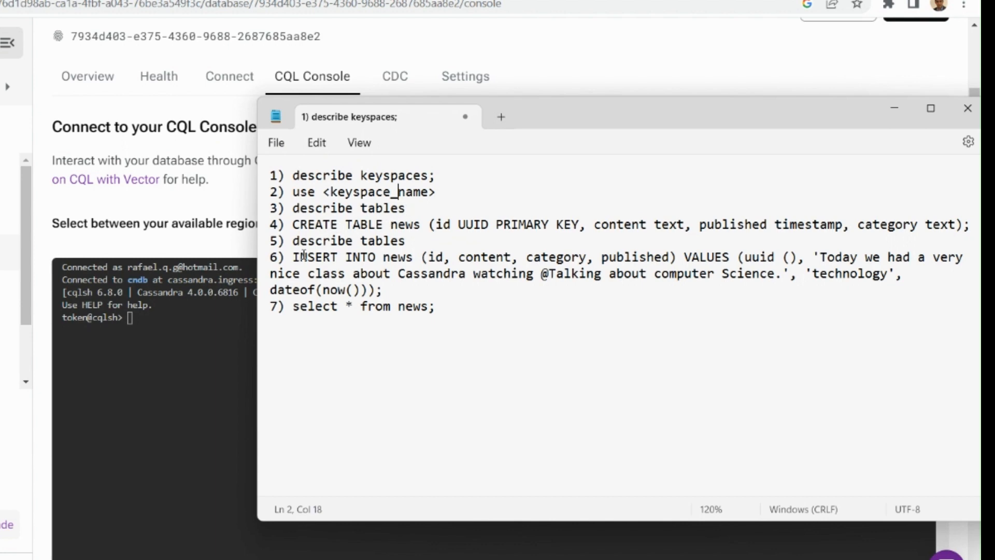
pyautogui.moveTo(413, 242)
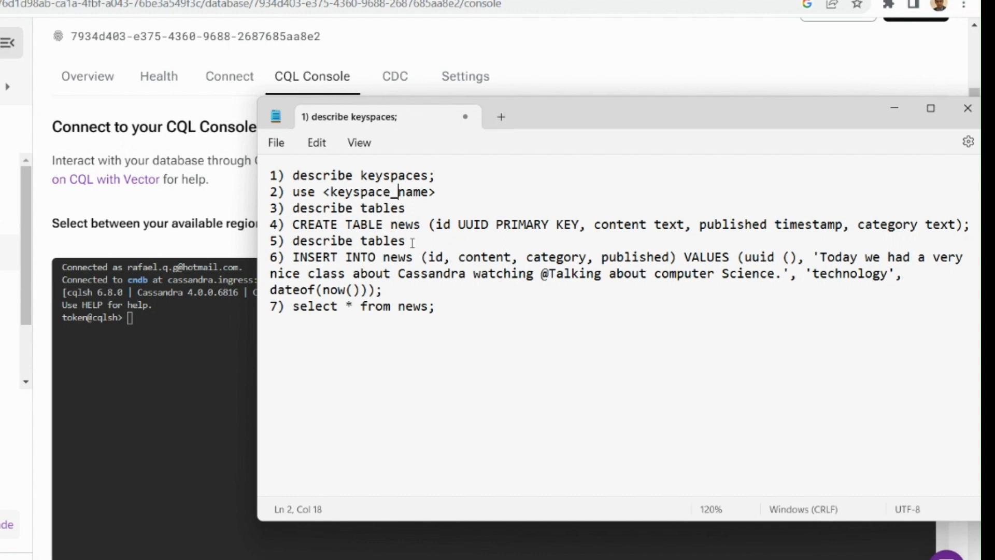
pyautogui.moveTo(410, 242)
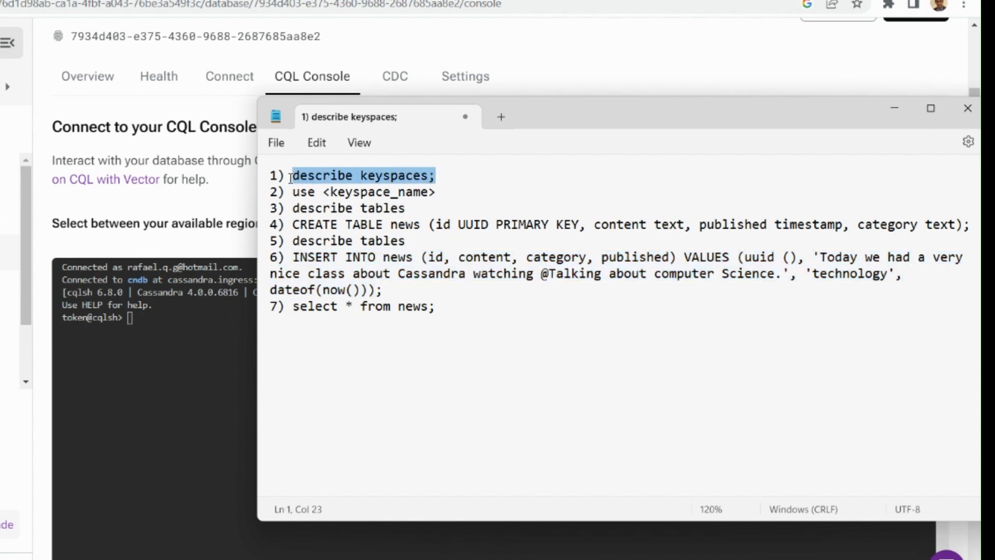
pyautogui.moveTo(178, 320)
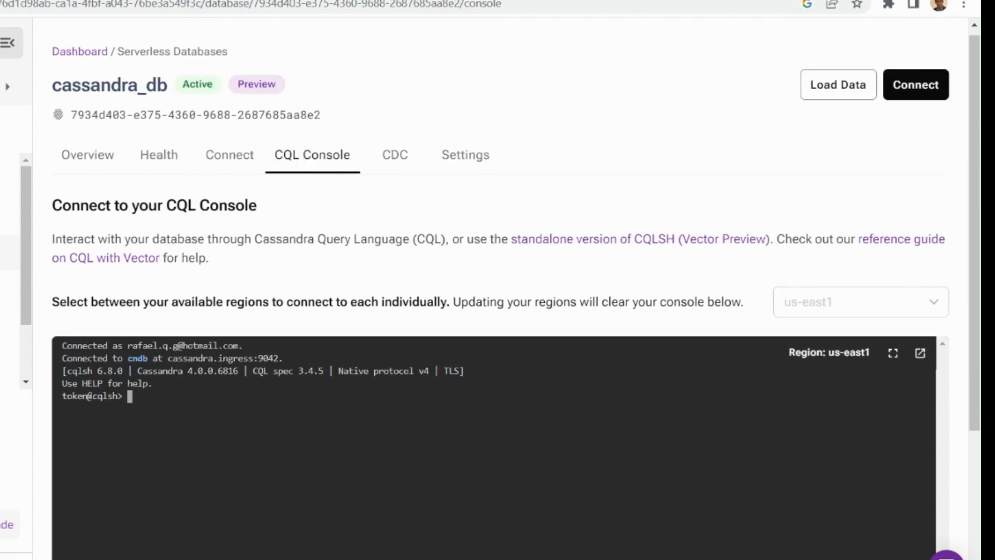
# Run describe keyspaces, use cassandra_keyspace and describe tables, showing no tables yet
pyautogui.scroll(-3)
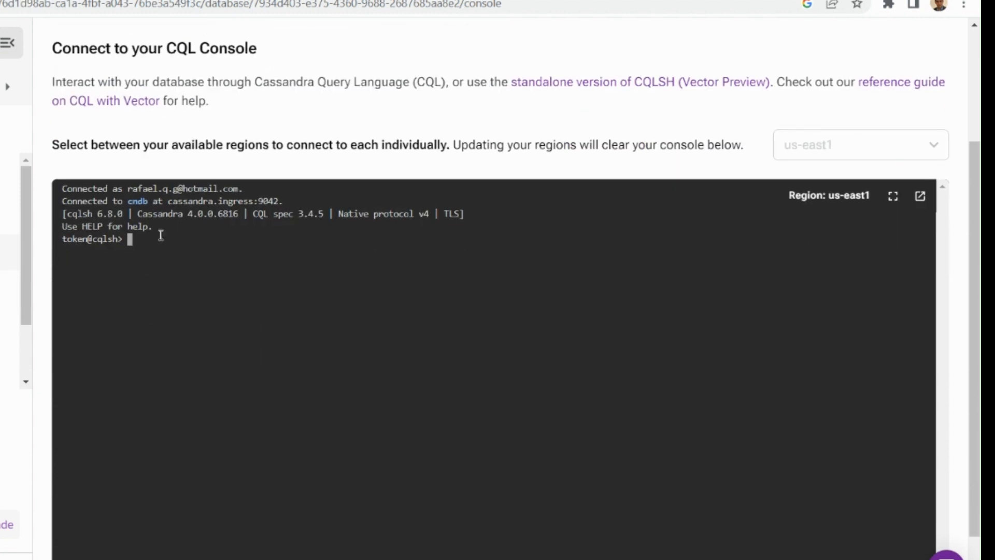
pyautogui.write('describe keyspaces;')
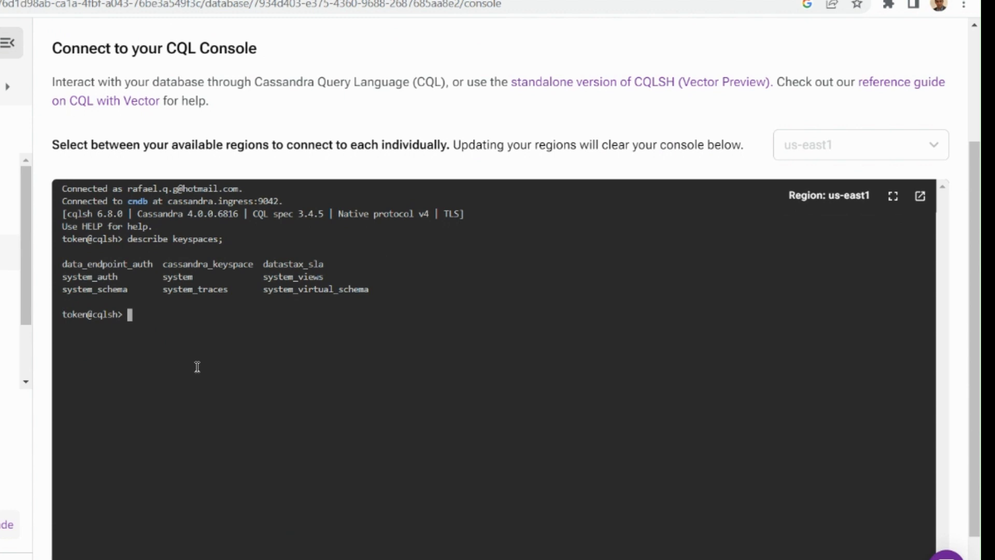
pyautogui.moveTo(105, 284)
pyautogui.write('u')
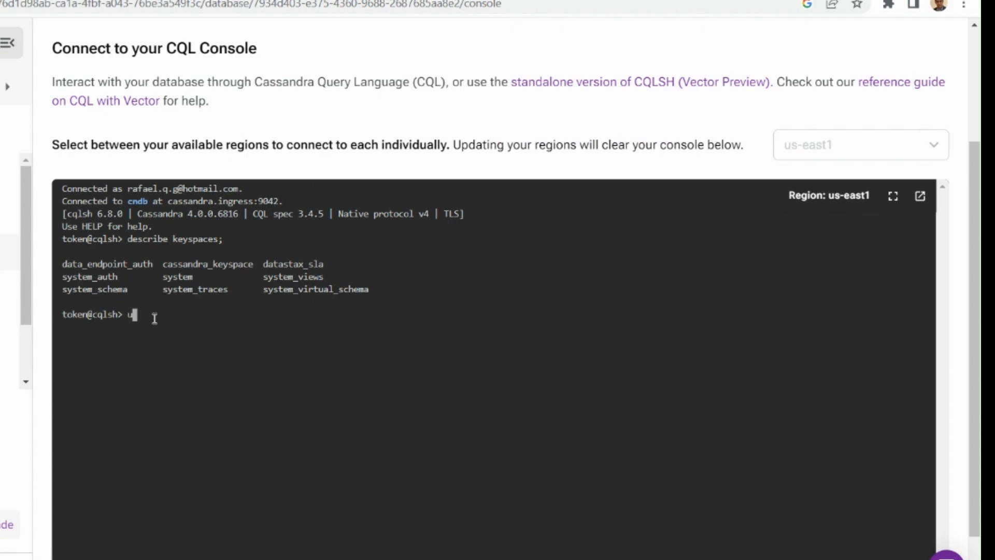
pyautogui.write('se')
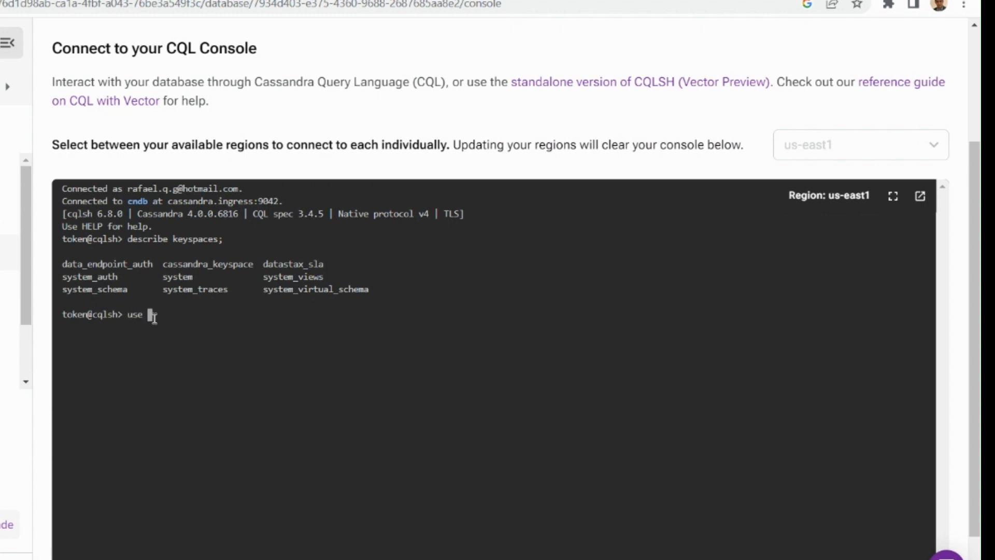
pyautogui.write('cassandra_keyspace ;')
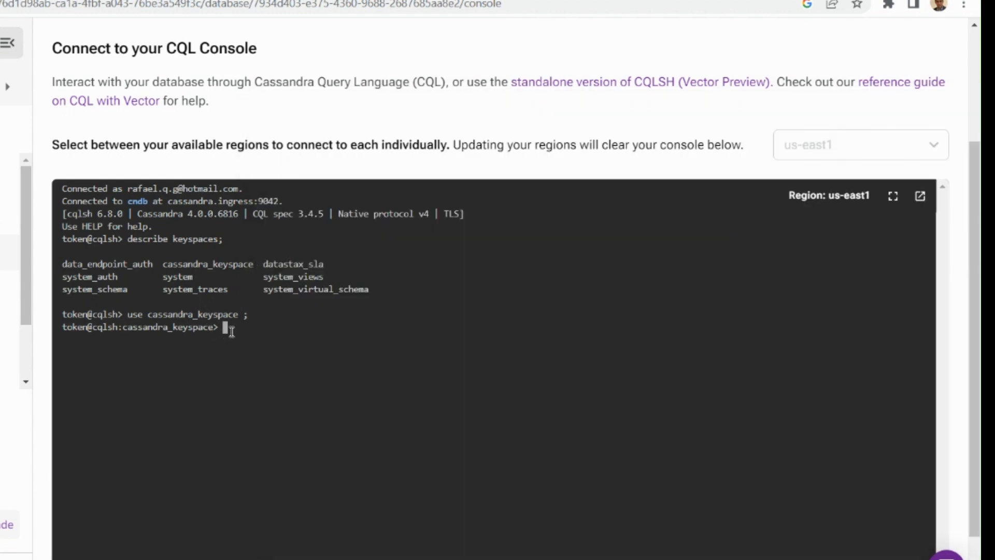
pyautogui.write('describe tables')
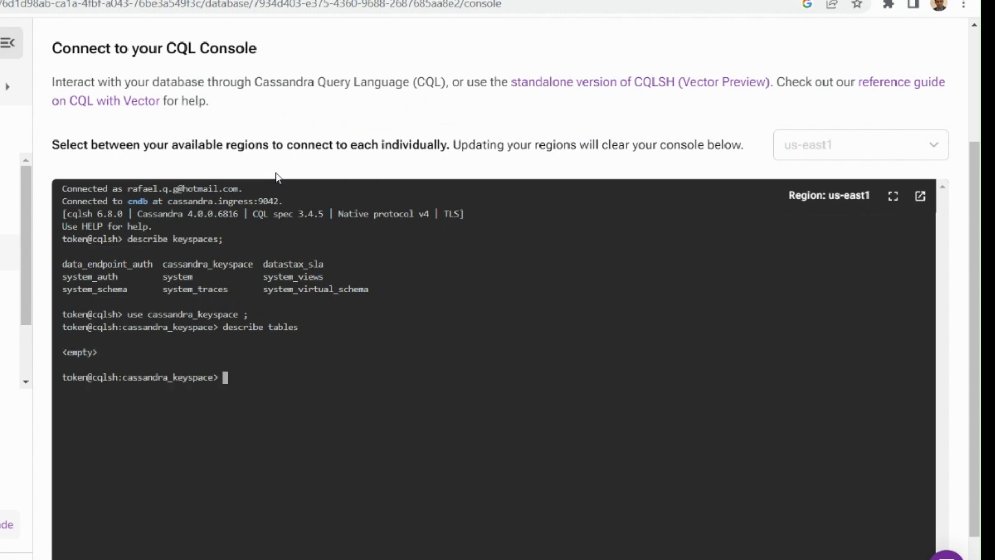
pyautogui.moveTo(123, 354)
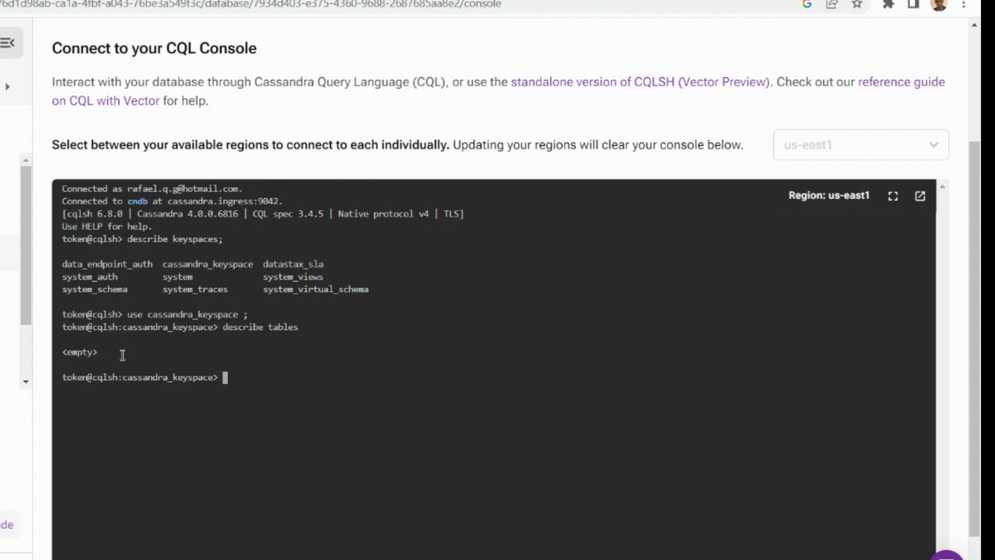
pyautogui.moveTo(436, 441)
pyautogui.write('CREATE TABLE news (id UUID PRIMARY KEY, content text, published timestamp, category text);')
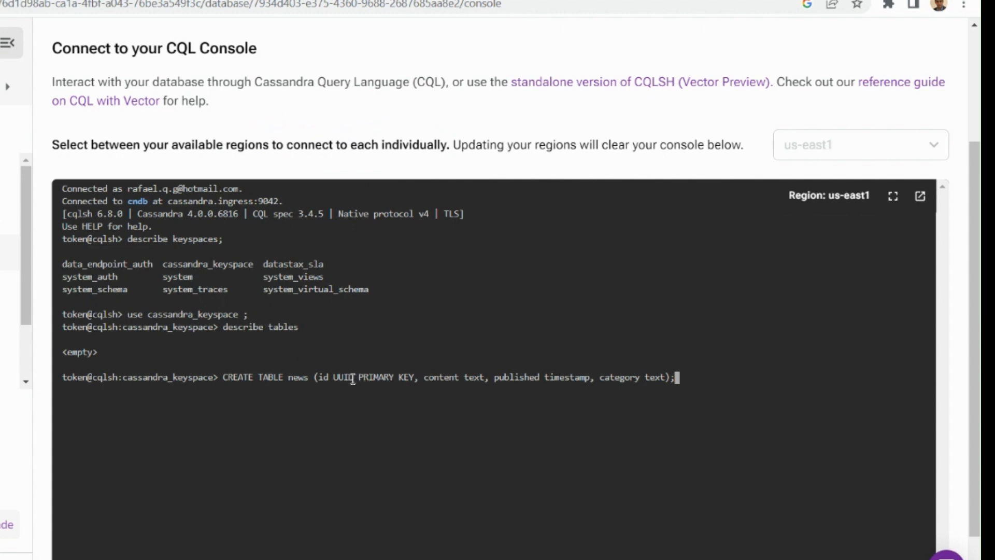
pyautogui.moveTo(544, 379)
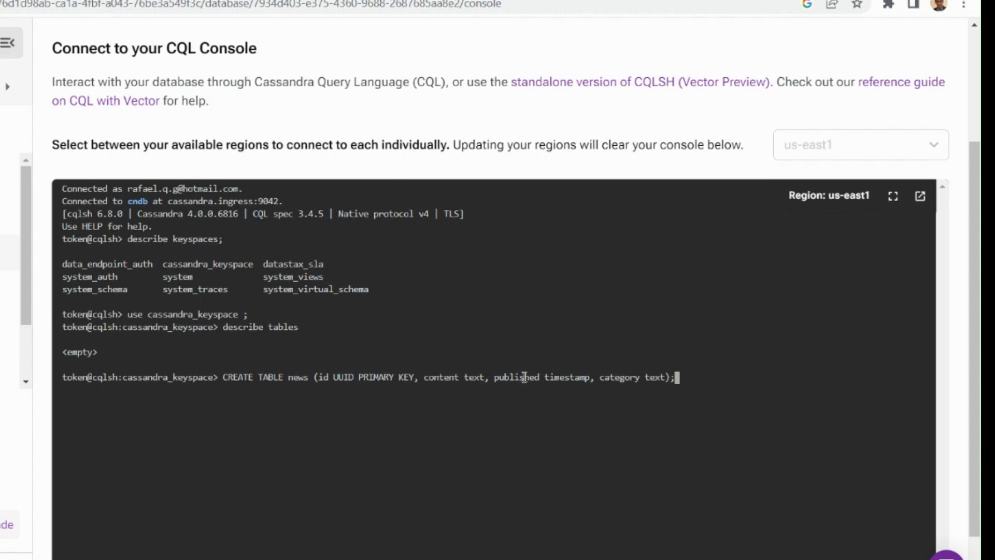
pyautogui.moveTo(570, 380)
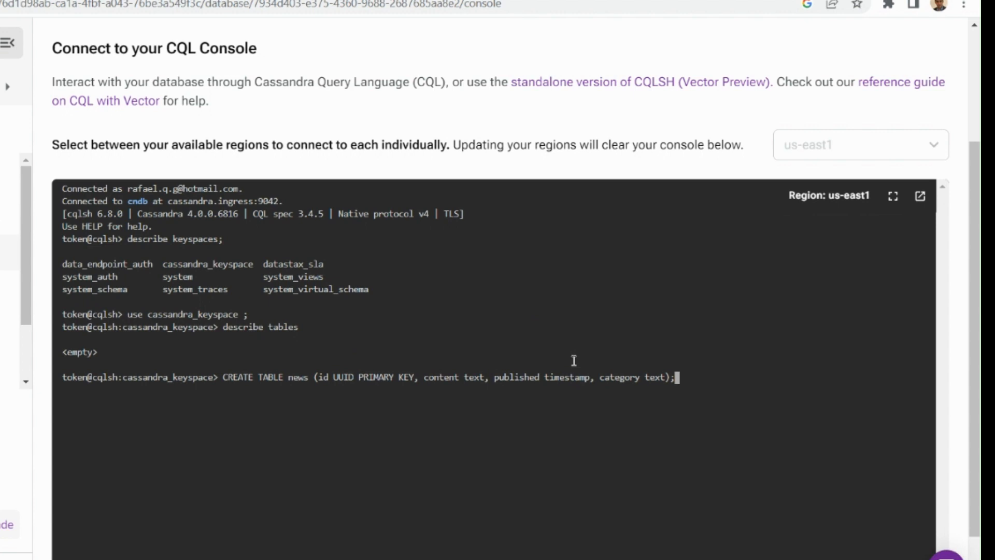
pyautogui.moveTo(717, 384)
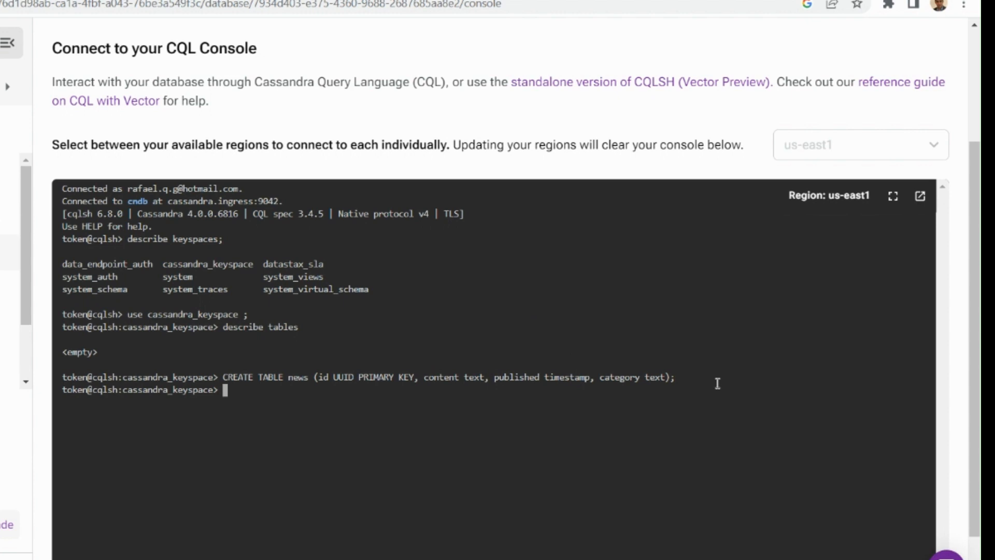
# Run describe tables and highlight the newly listed news table
pyautogui.write('describe tables;')
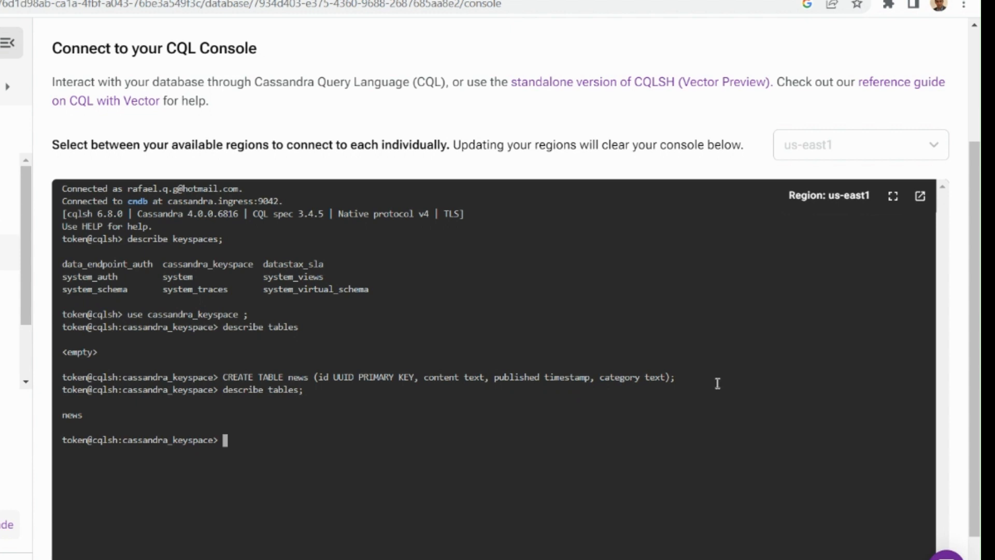
pyautogui.moveTo(71, 415)
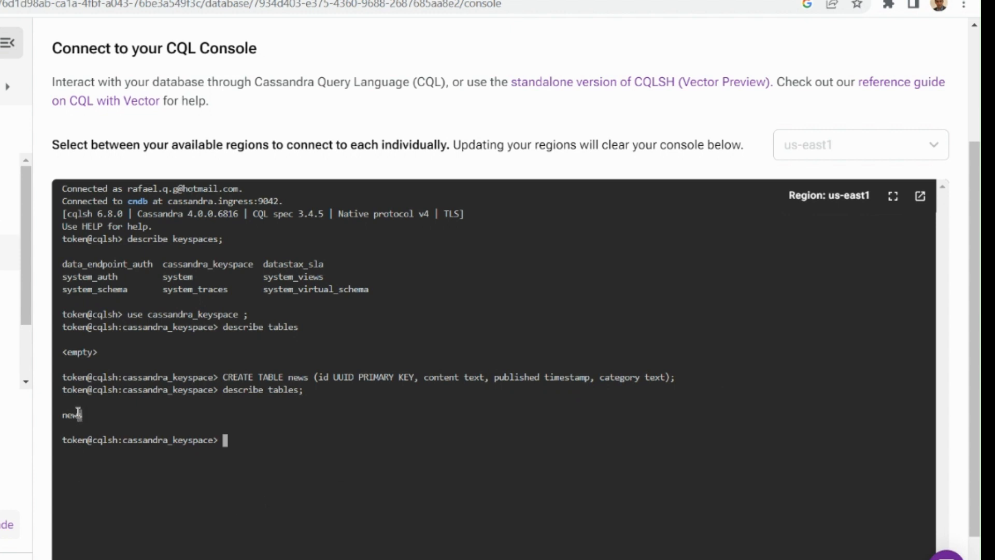
pyautogui.doubleClick(71, 415)
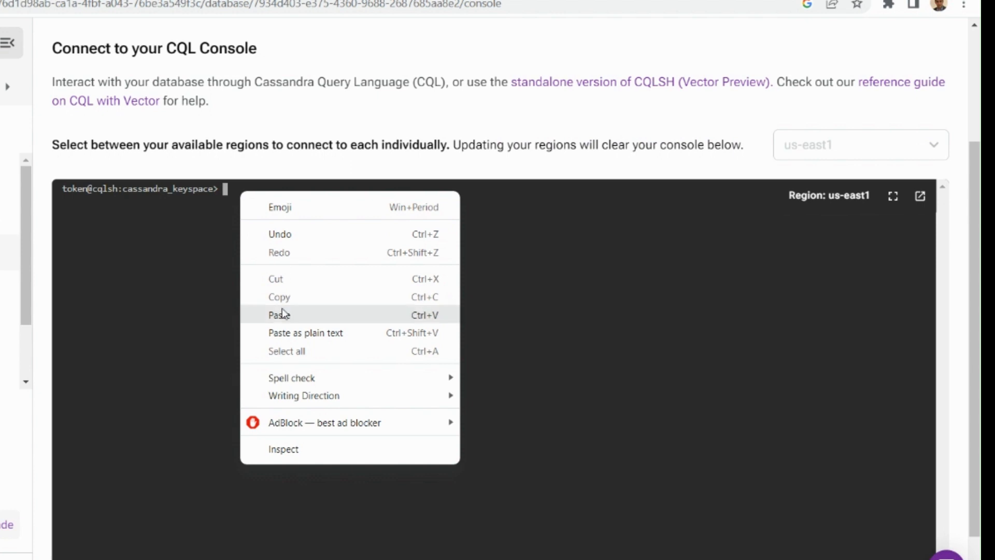
# Insert the prepared technology news record and return it with select * from news
pyautogui.click(279, 314)
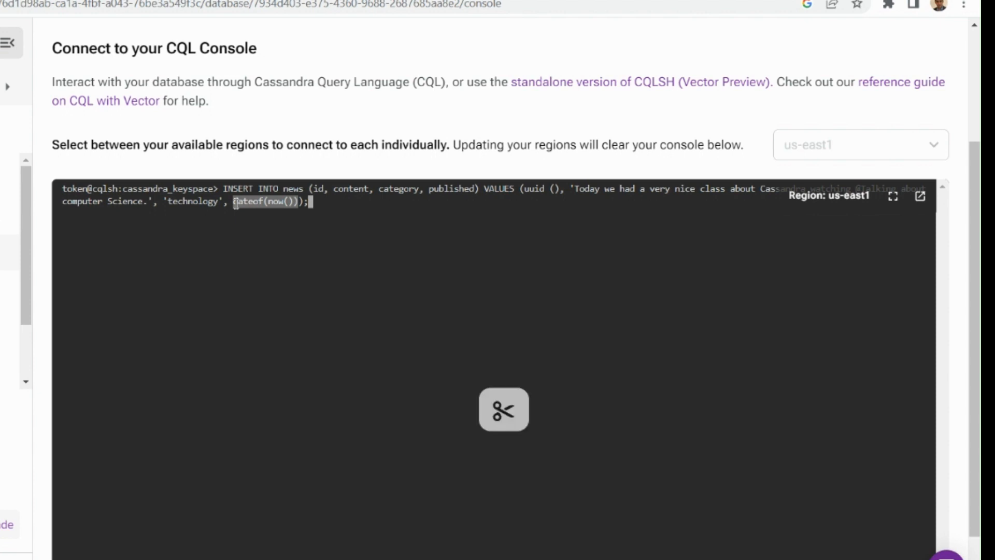
pyautogui.press('Enter')
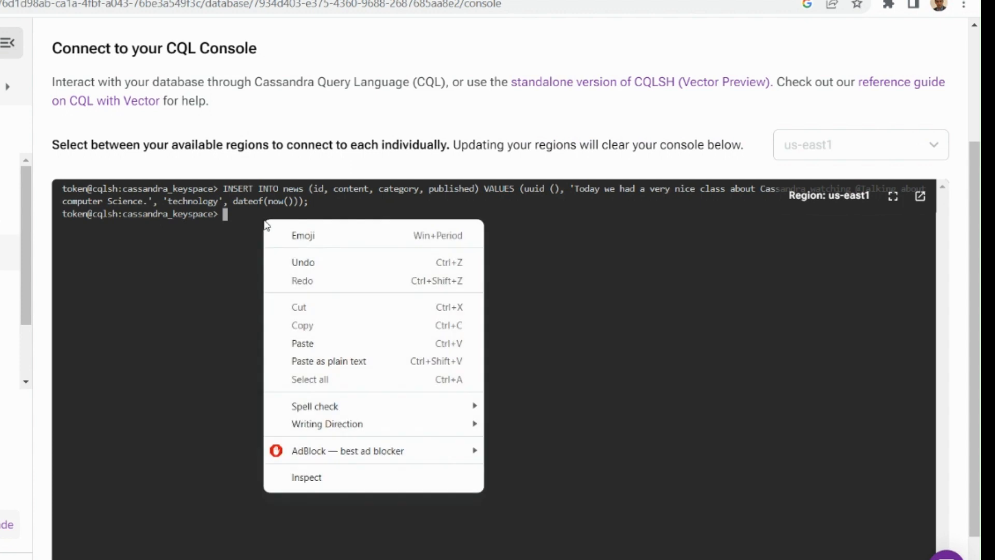
pyautogui.write('select * from news;')
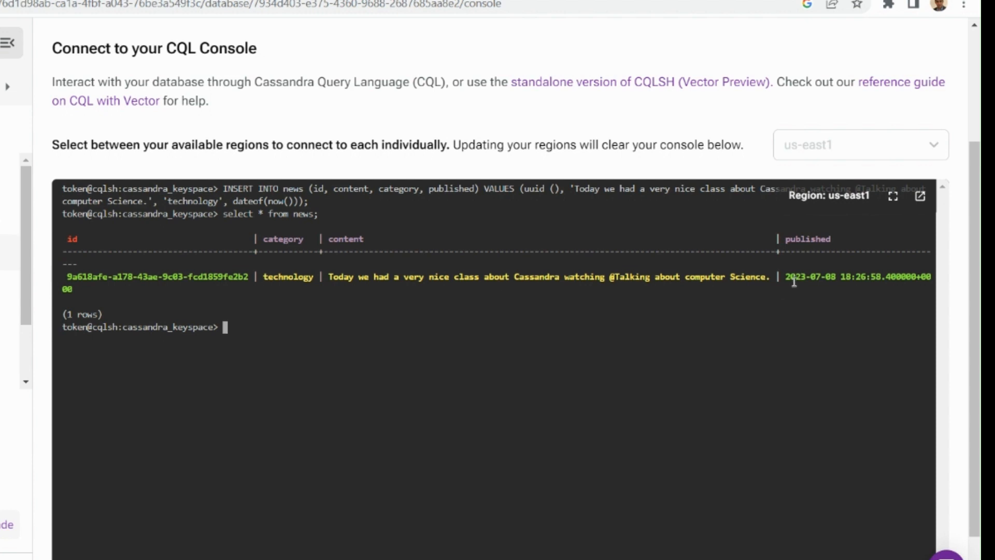
pyautogui.moveTo(659, 312)
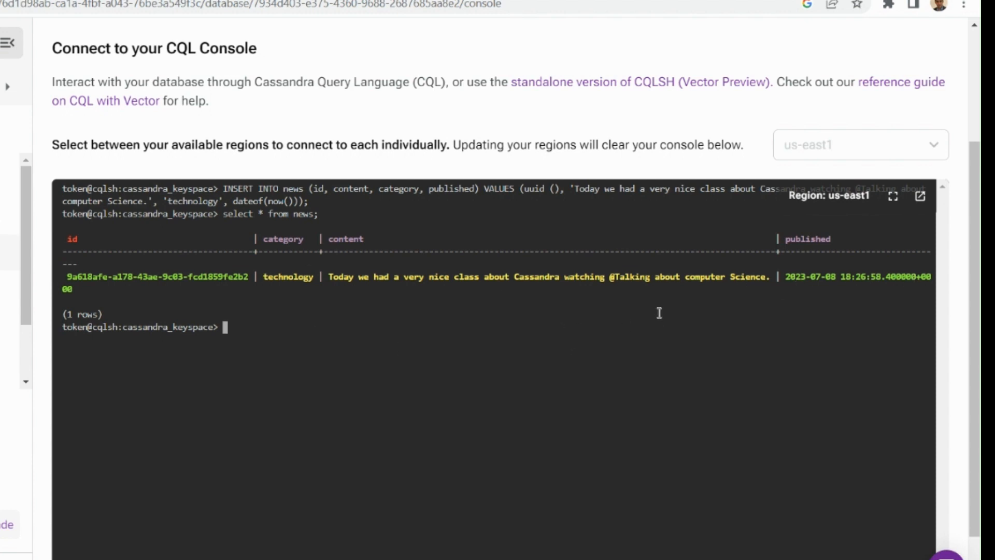
pyautogui.moveTo(176, 221)
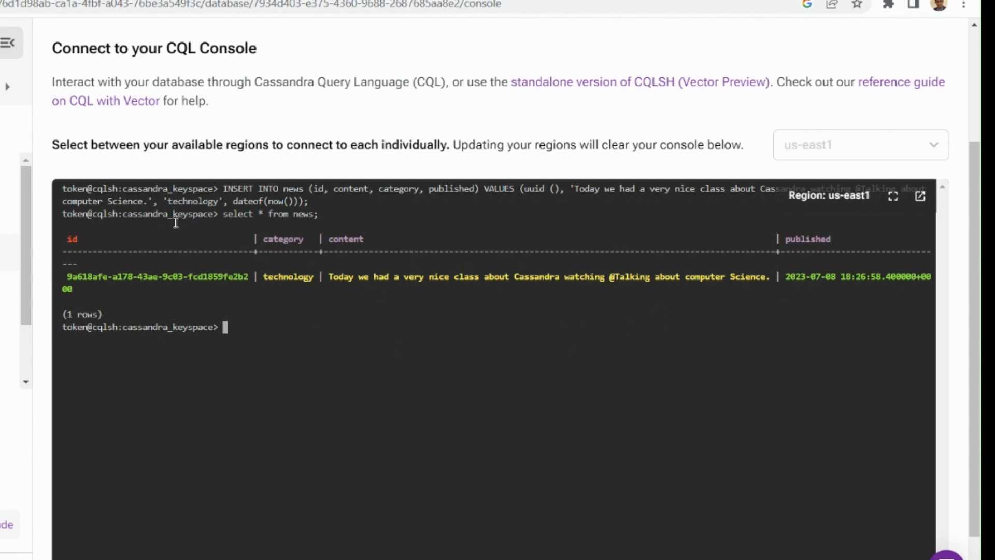